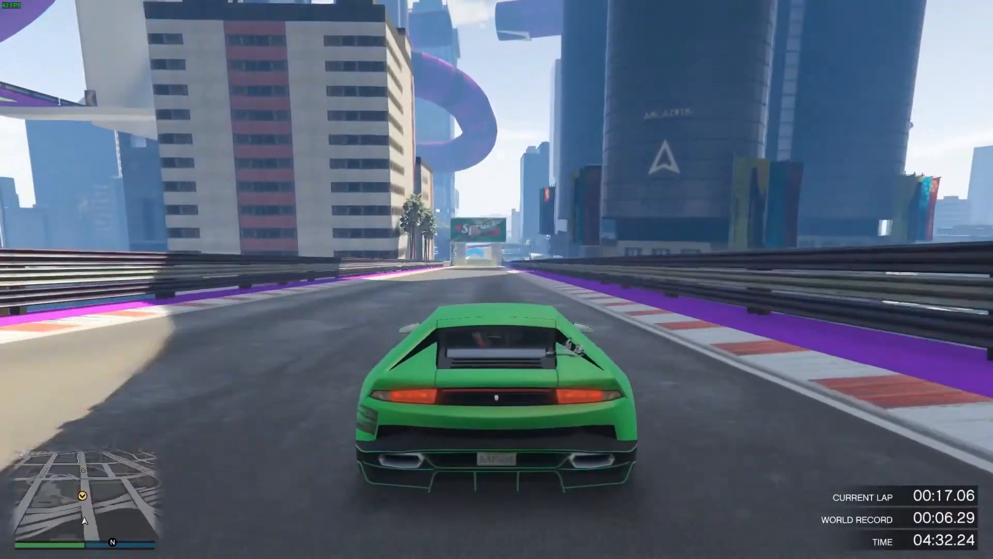
- Bring up the Shotcut window with the project timeline and empty Jobs panel
key("w")
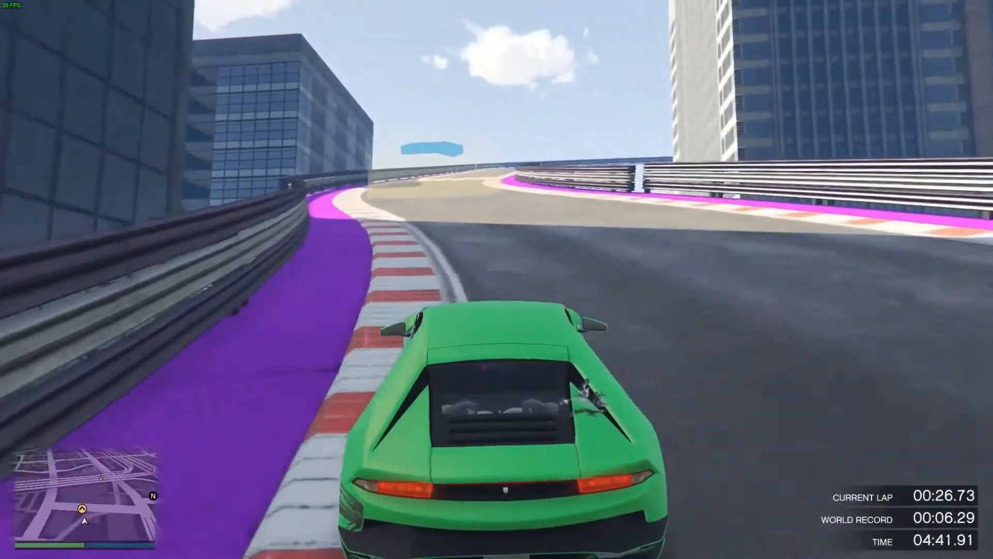
key("w")
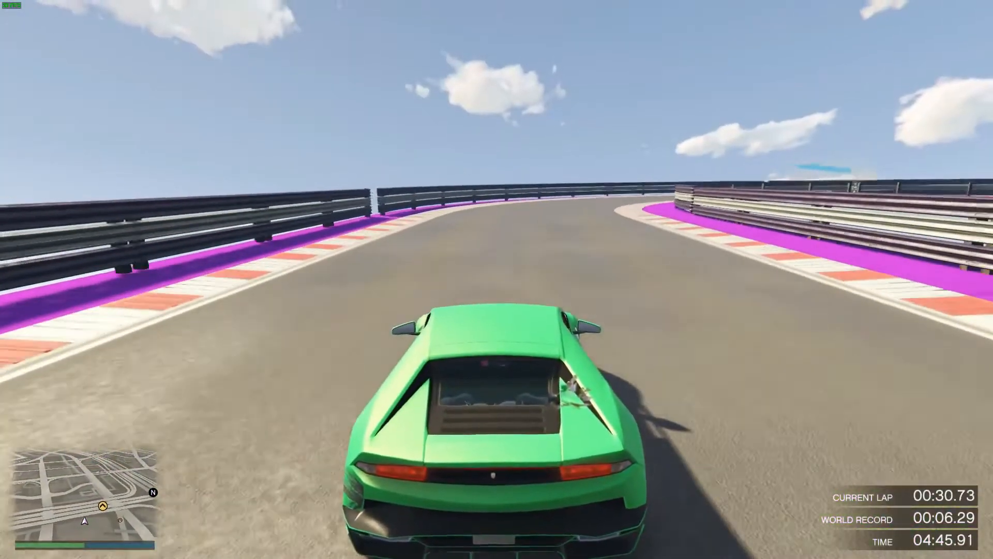
key("w")
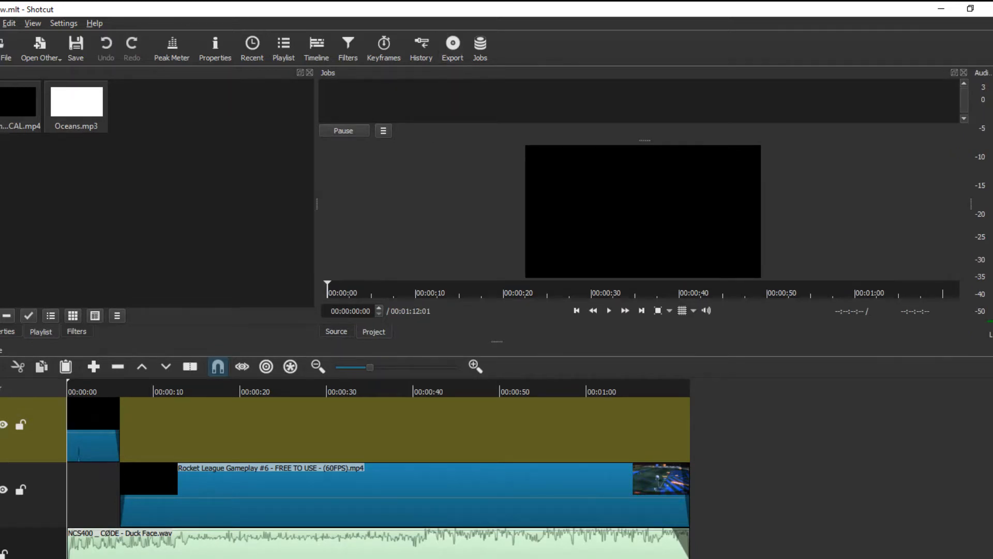
- Choose the stock H.264 High Profile preset in the Export panel for the timeline
left_click(452, 44)
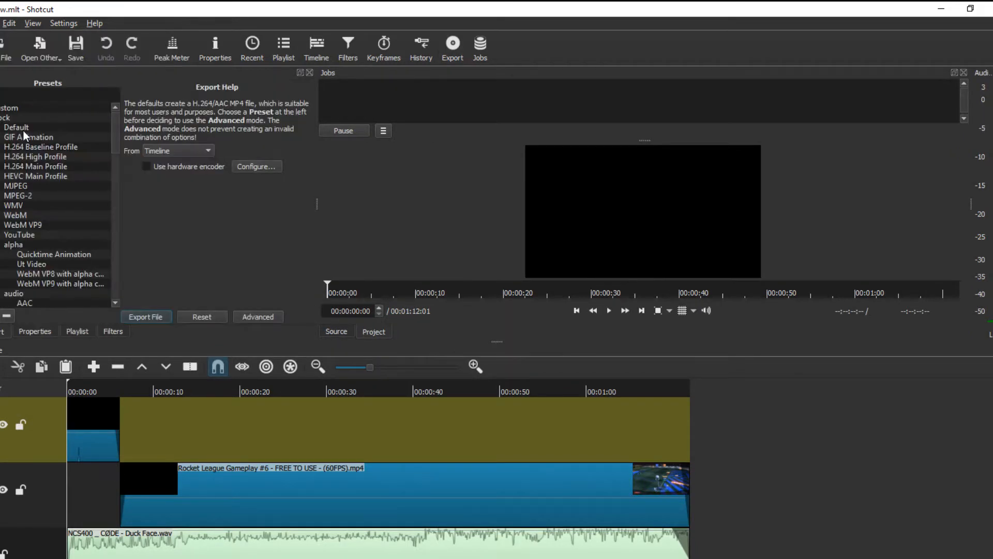
mouse_move(159, 114)
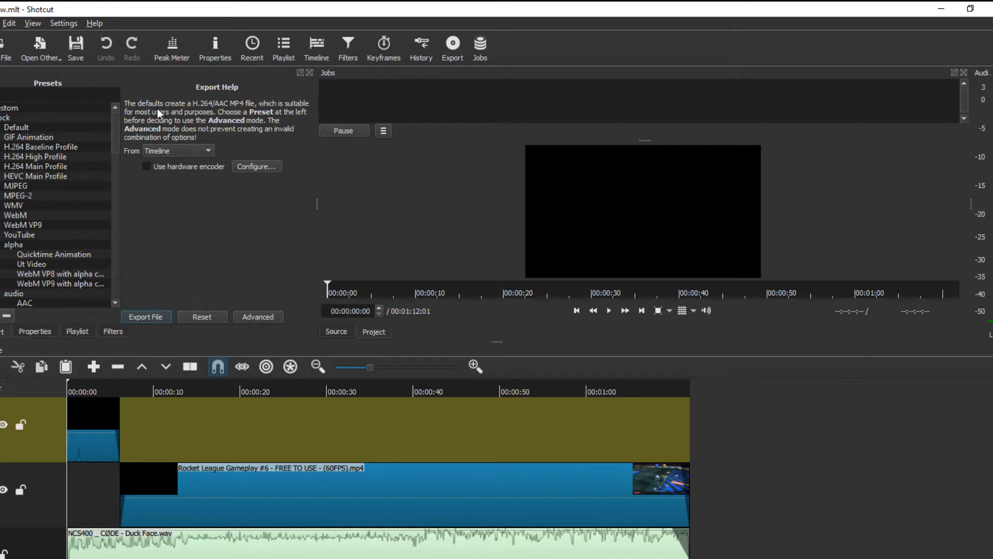
mouse_move(256, 111)
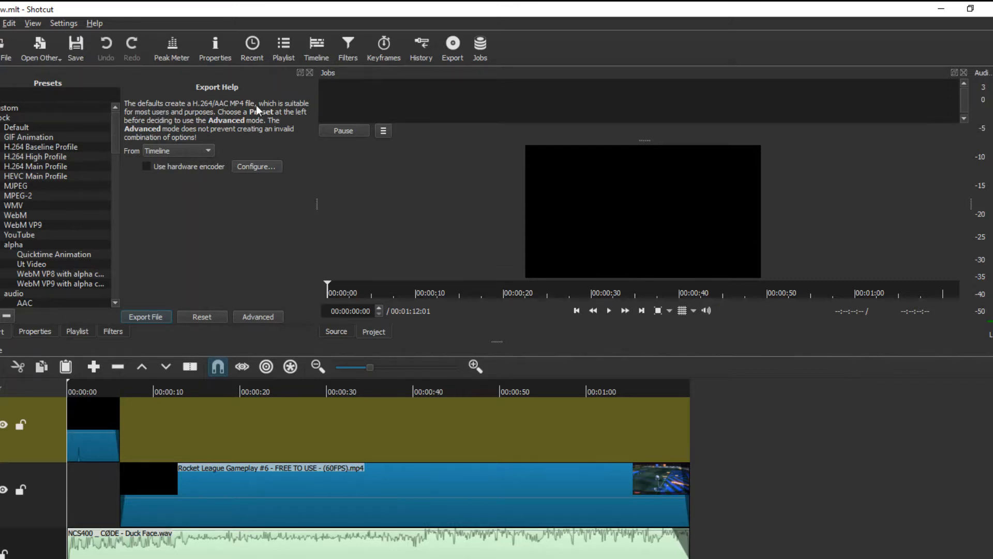
mouse_move(99, 159)
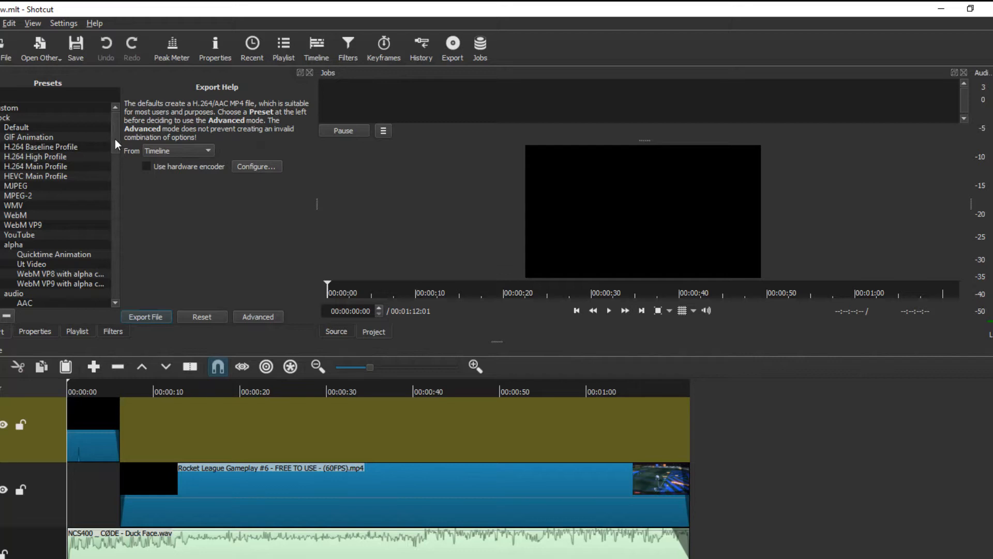
mouse_move(40, 134)
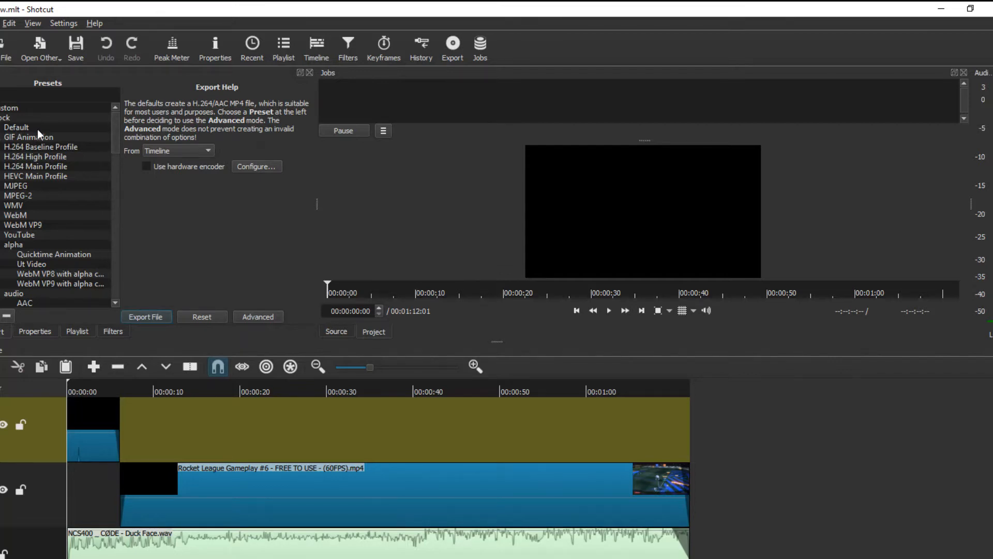
mouse_move(113, 132)
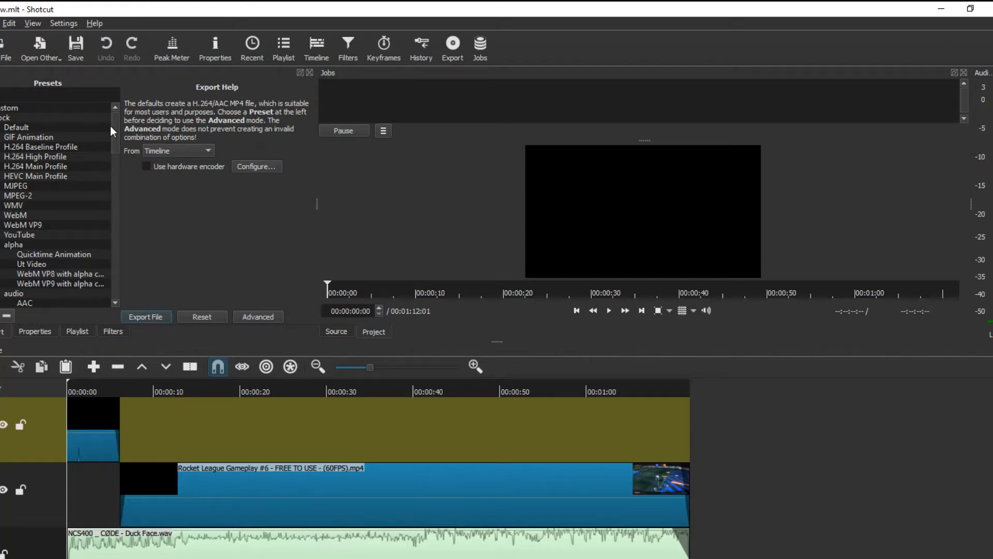
scroll("down", 3)
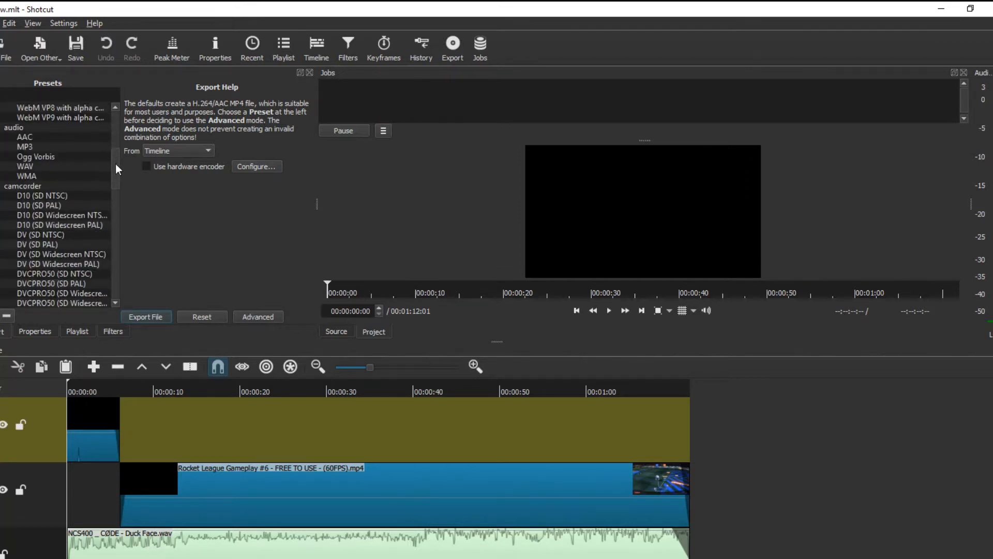
mouse_move(19, 142)
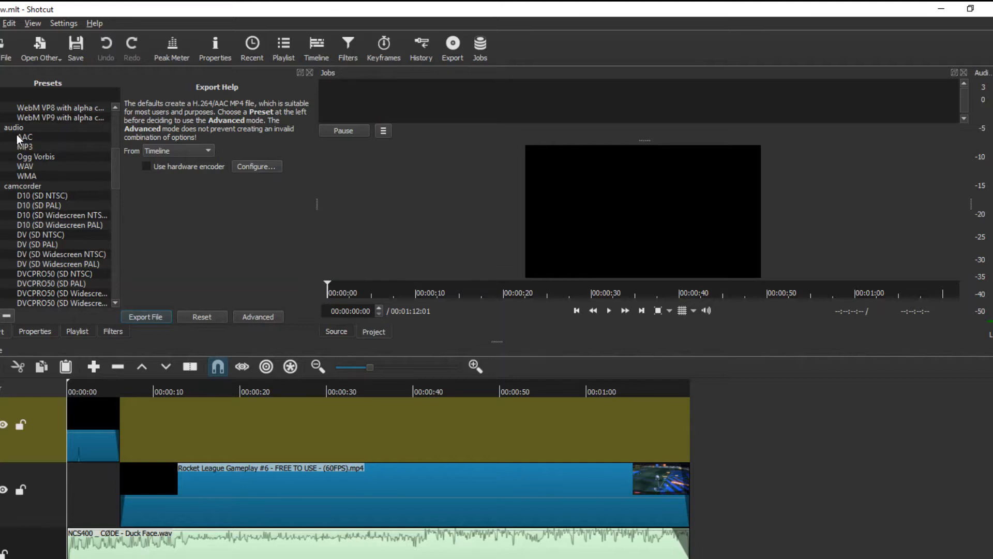
mouse_move(11, 176)
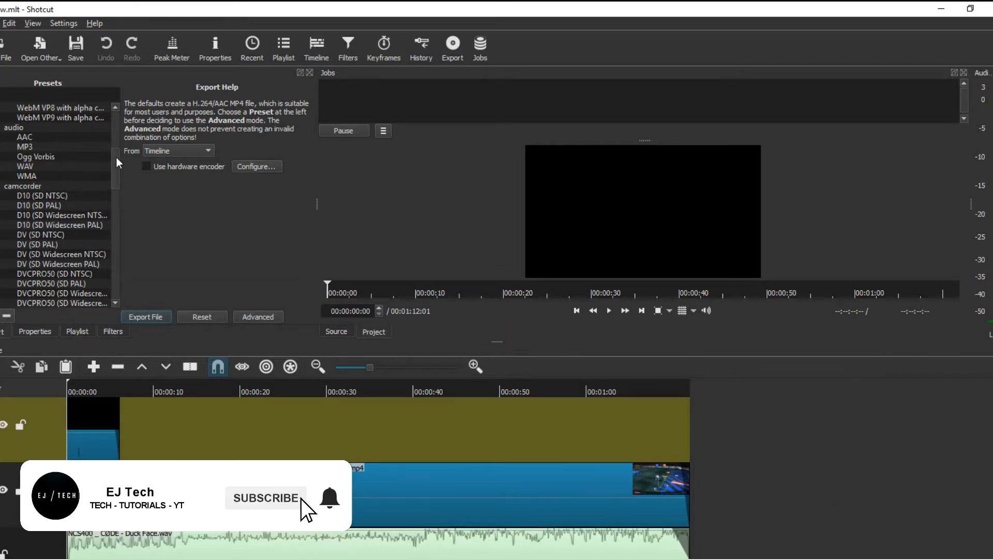
scroll("down", 3)
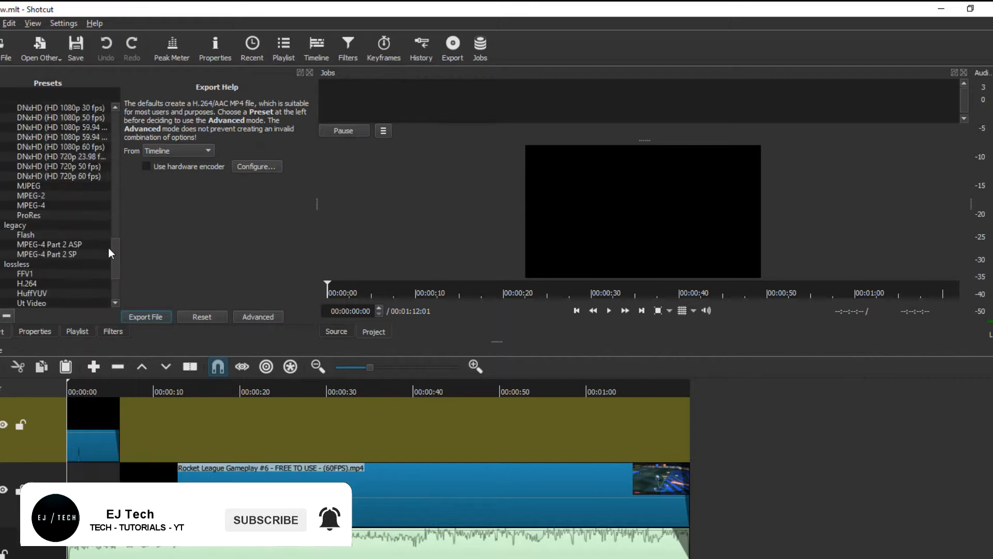
scroll("down", 3)
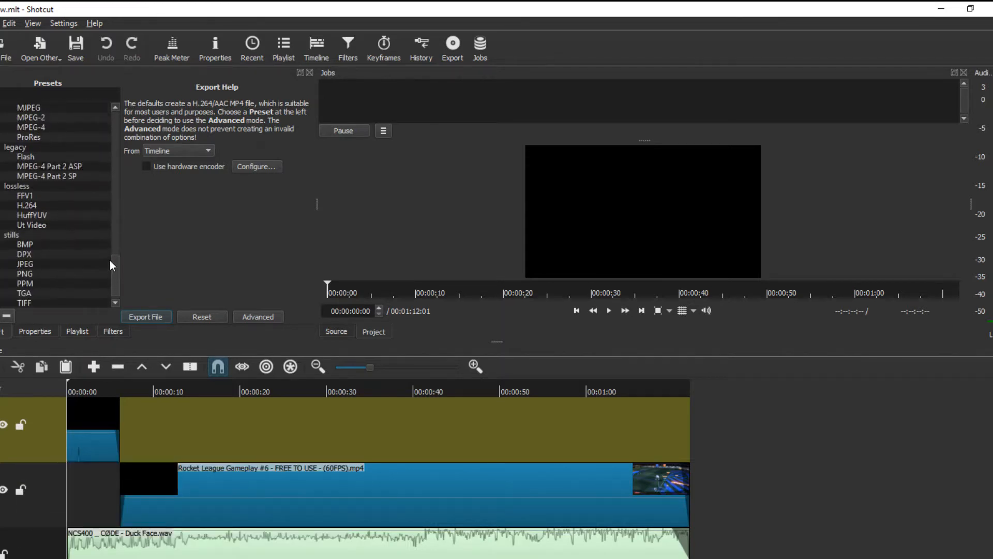
scroll("up", 3)
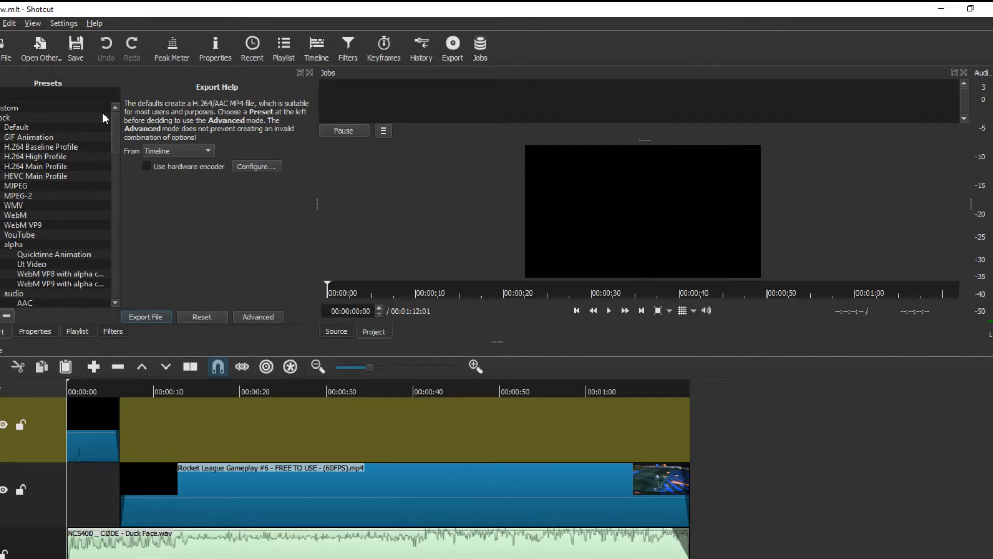
left_click(35, 156)
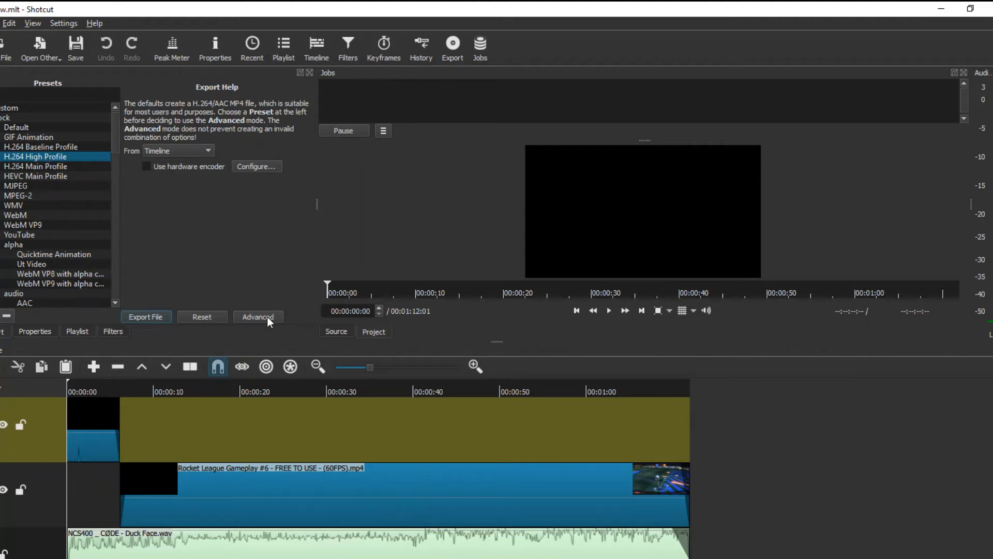
- Show the Advanced export options: MP4 at 1920×1080, 25 fps, progressive
left_click(257, 317)
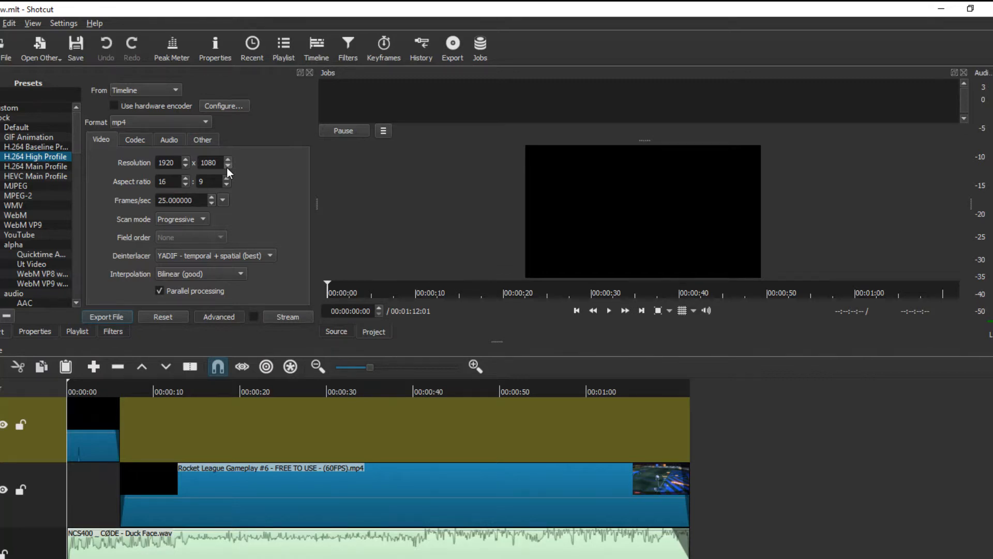
mouse_move(179, 436)
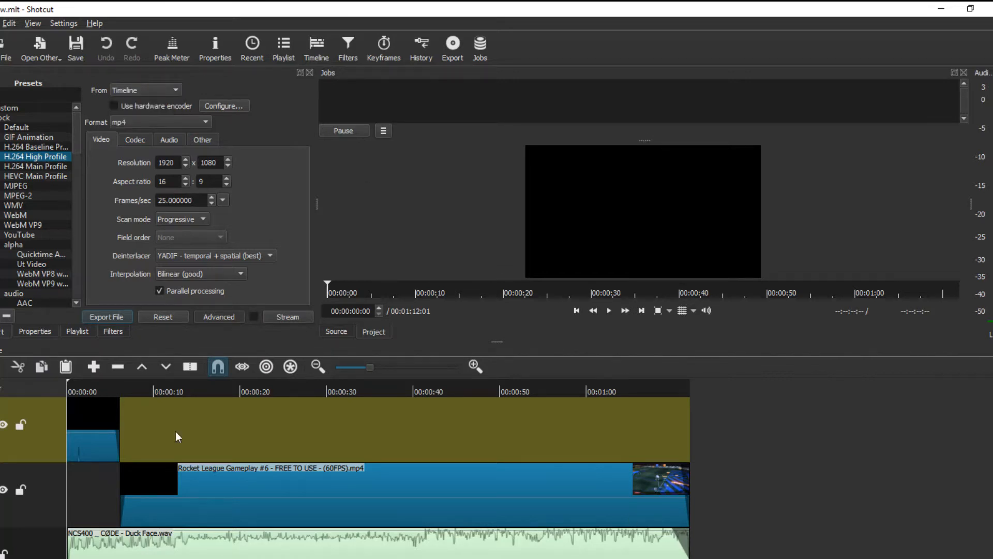
mouse_move(297, 435)
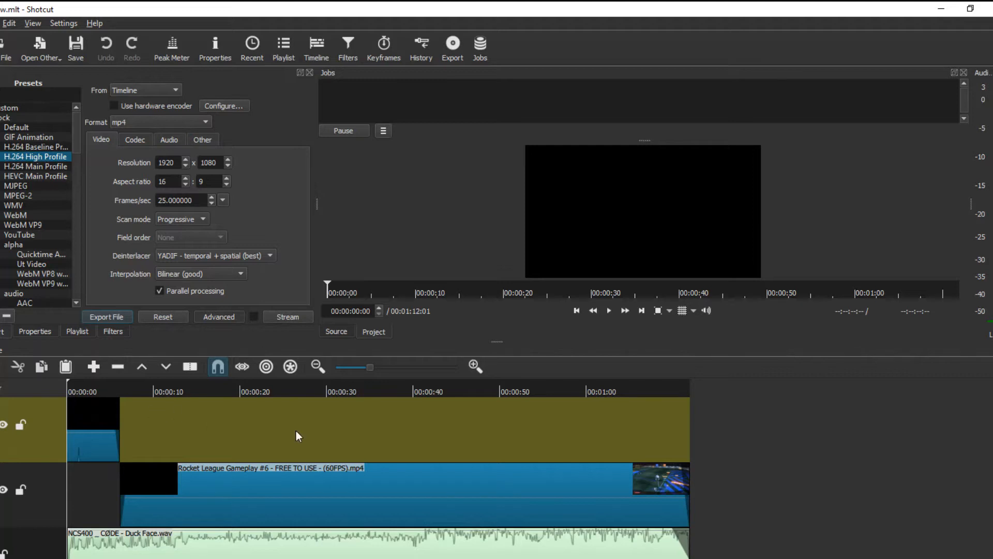
left_click(159, 122)
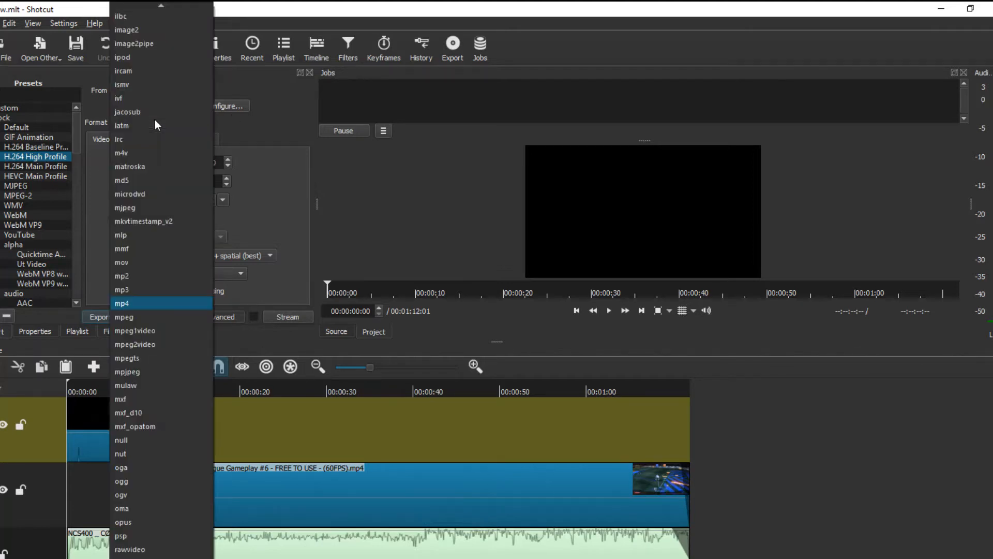
left_click(122, 303)
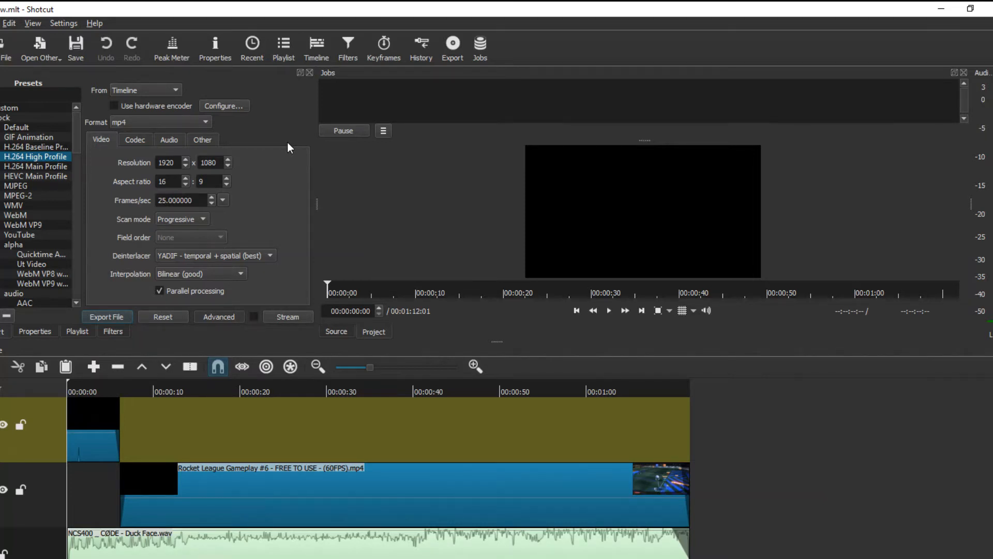
mouse_move(56, 147)
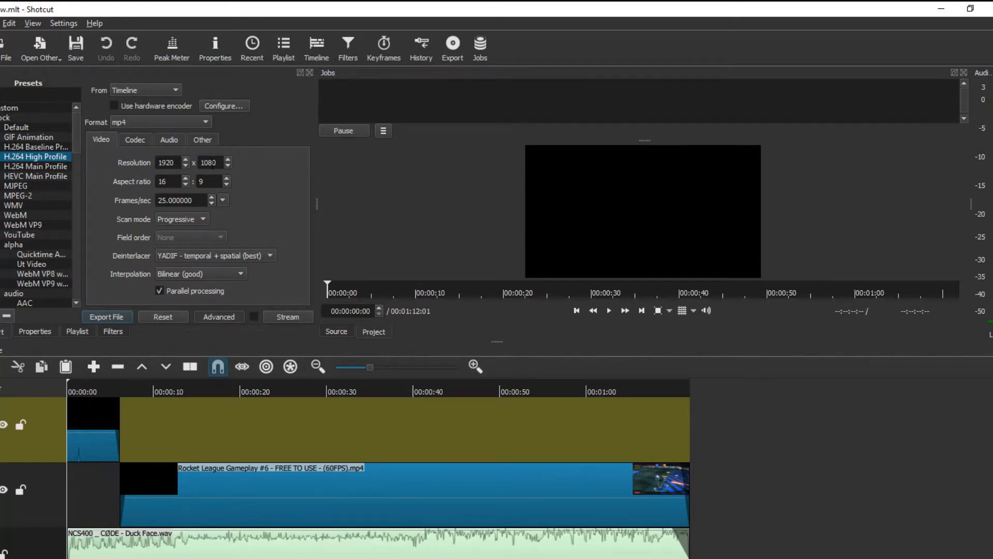
mouse_move(393, 187)
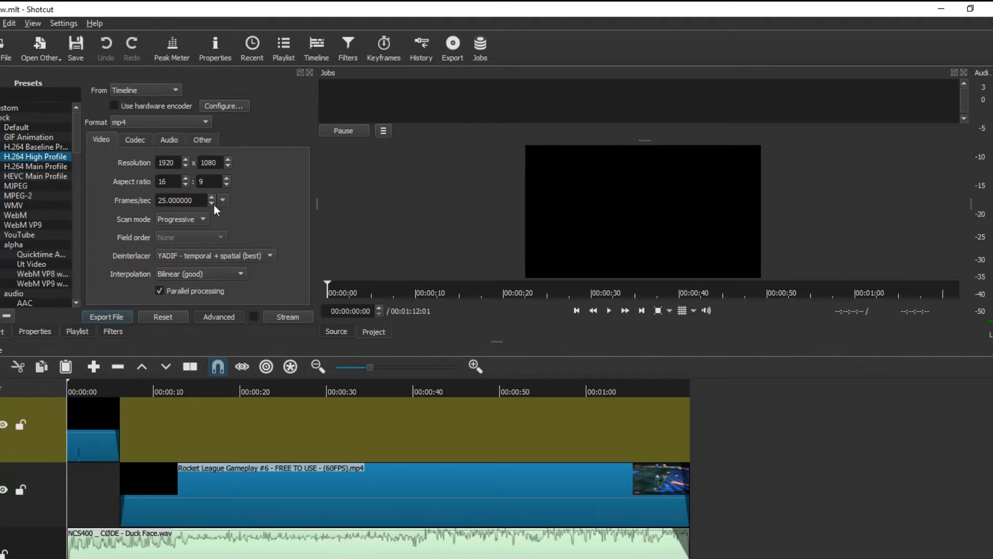
left_click(223, 199)
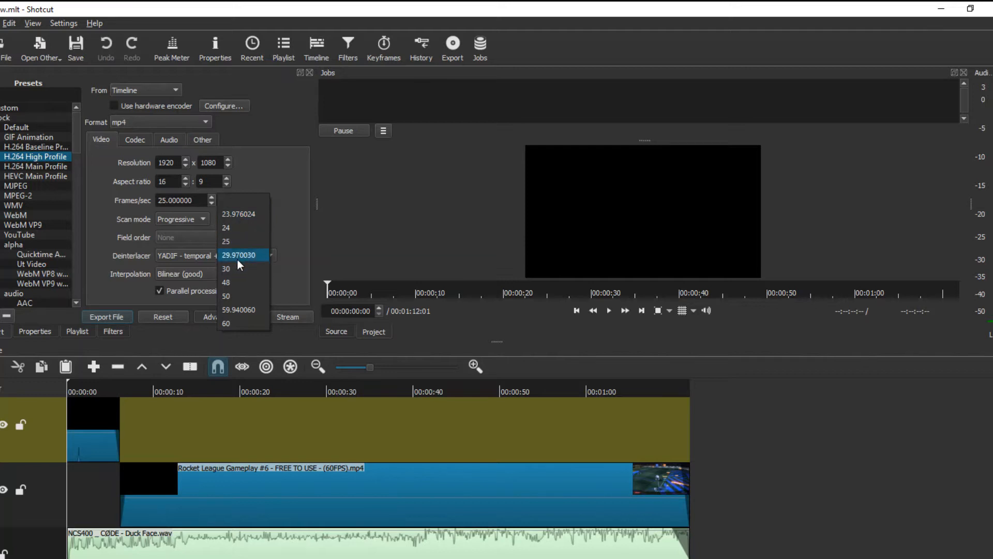
left_click(239, 254)
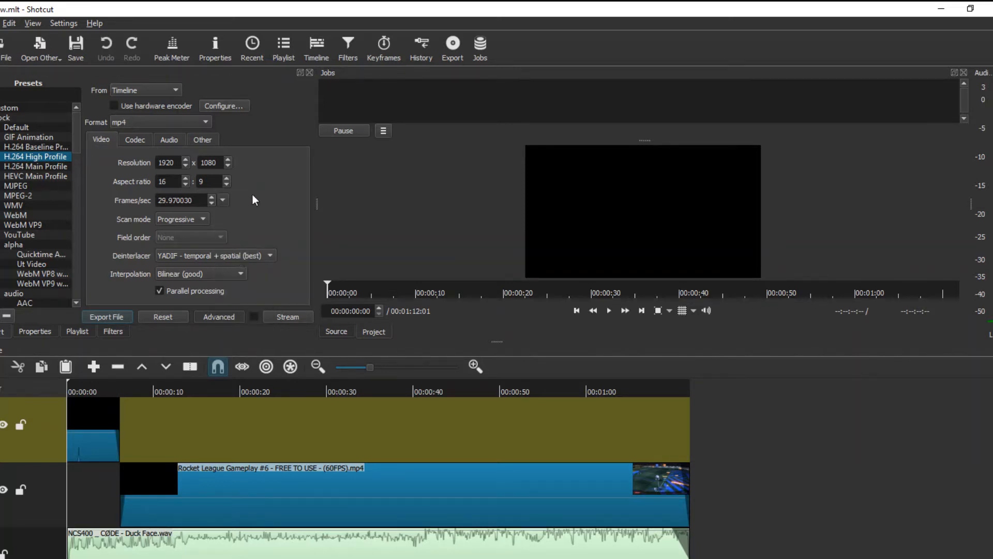
mouse_move(264, 243)
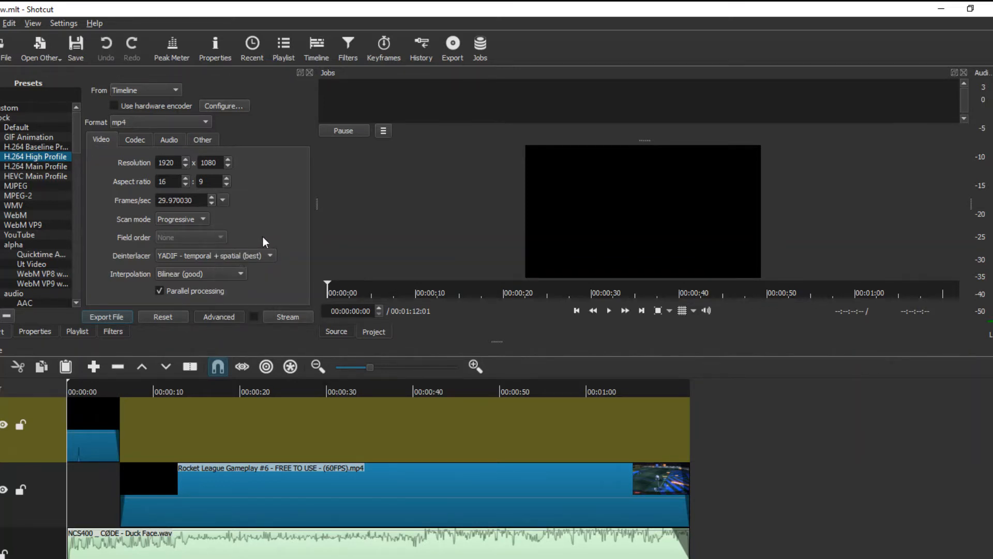
mouse_move(257, 234)
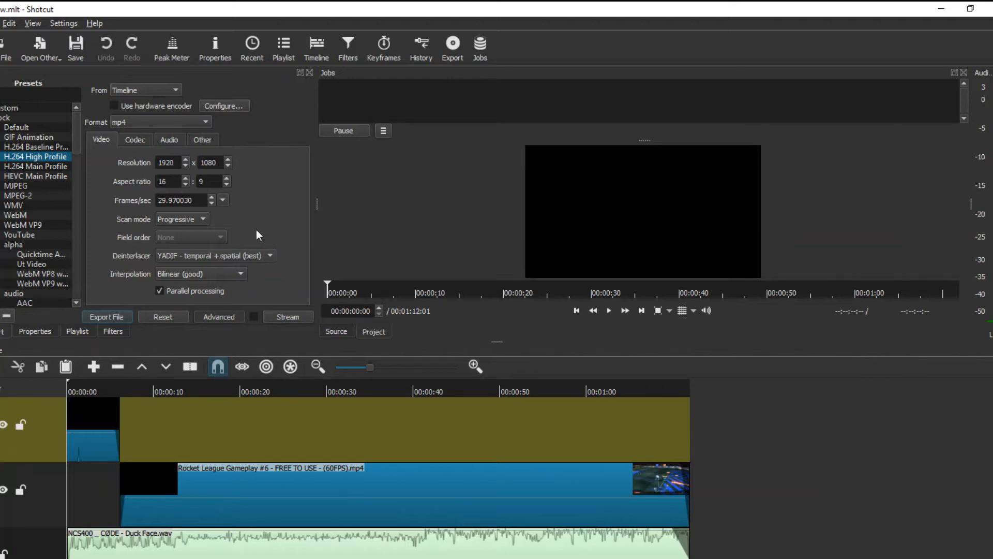
mouse_move(253, 230)
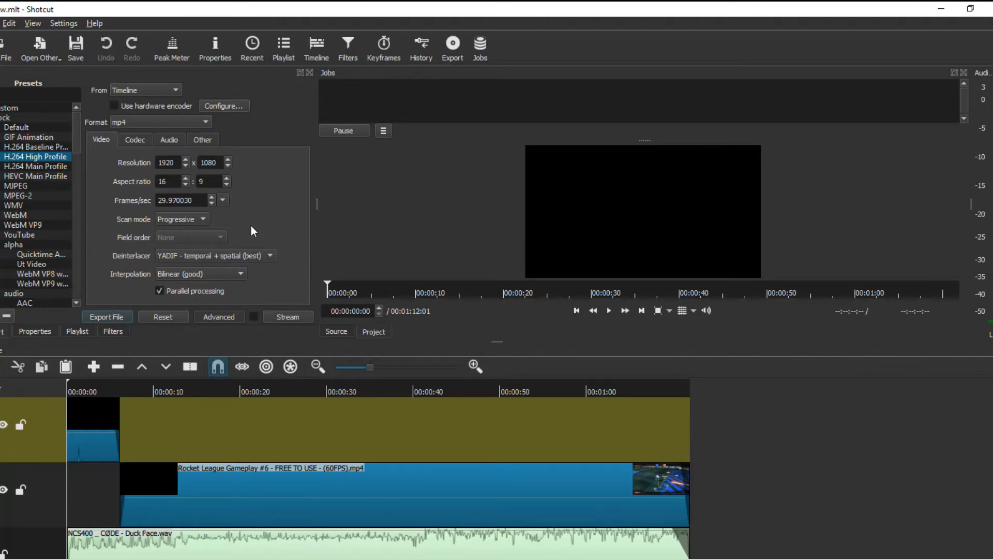
mouse_move(235, 242)
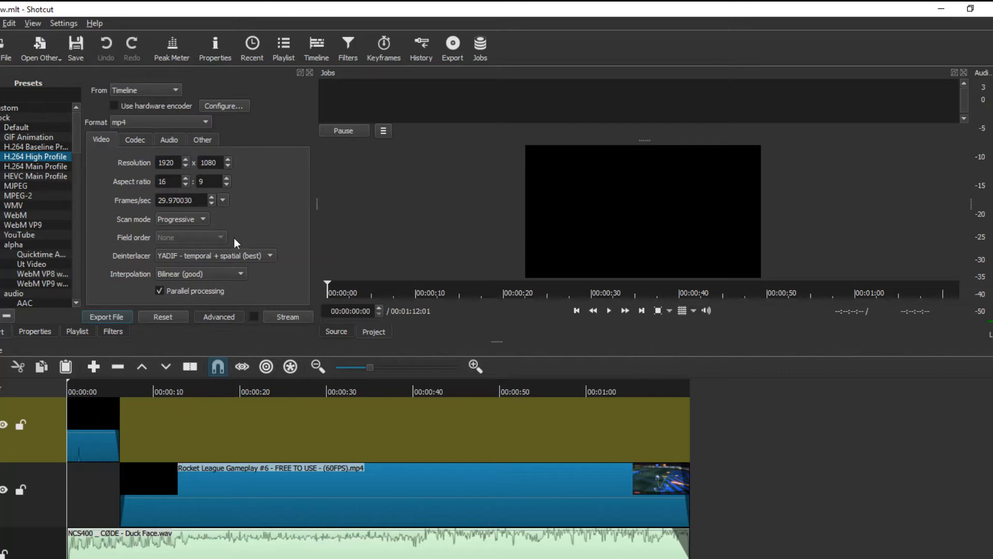
mouse_move(155, 238)
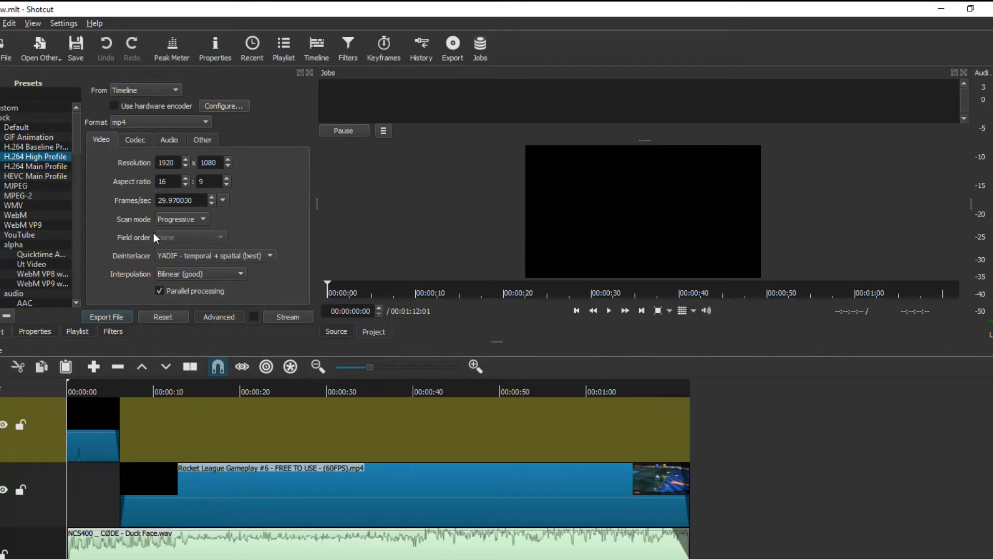
mouse_move(125, 229)
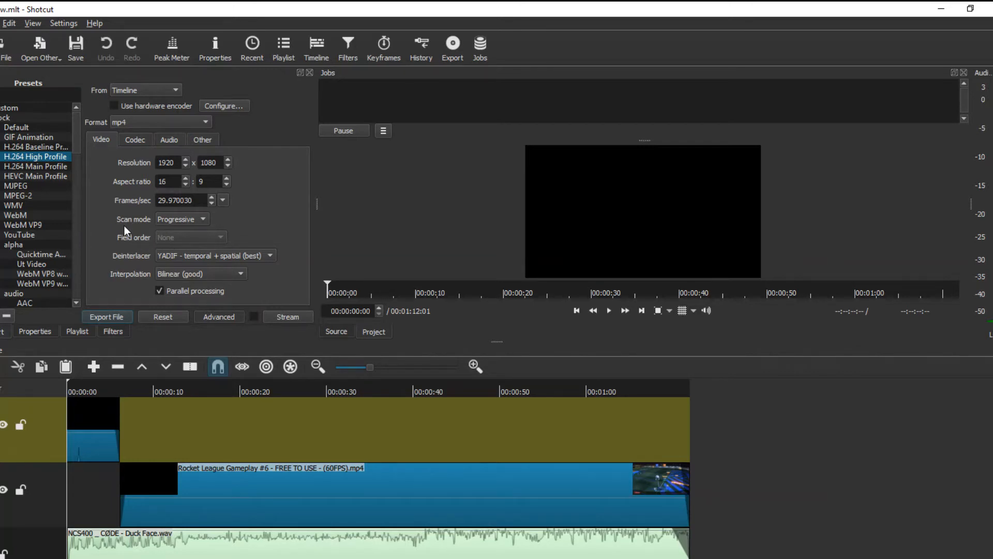
mouse_move(140, 255)
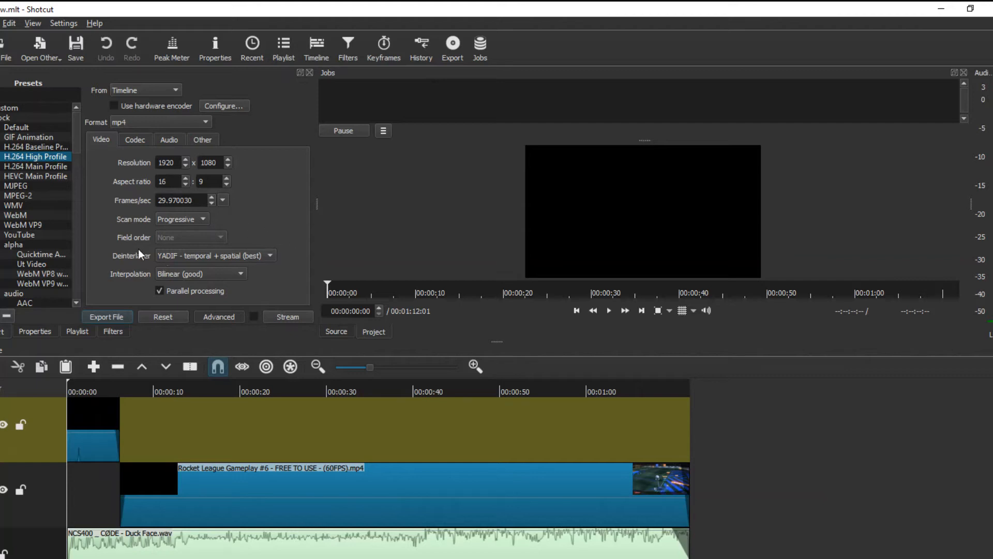
mouse_move(275, 266)
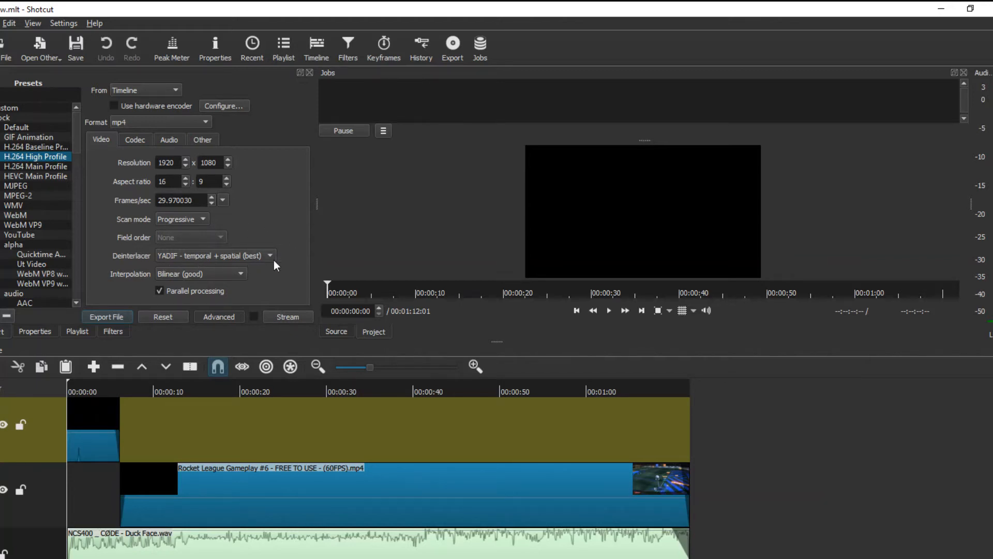
mouse_move(188, 287)
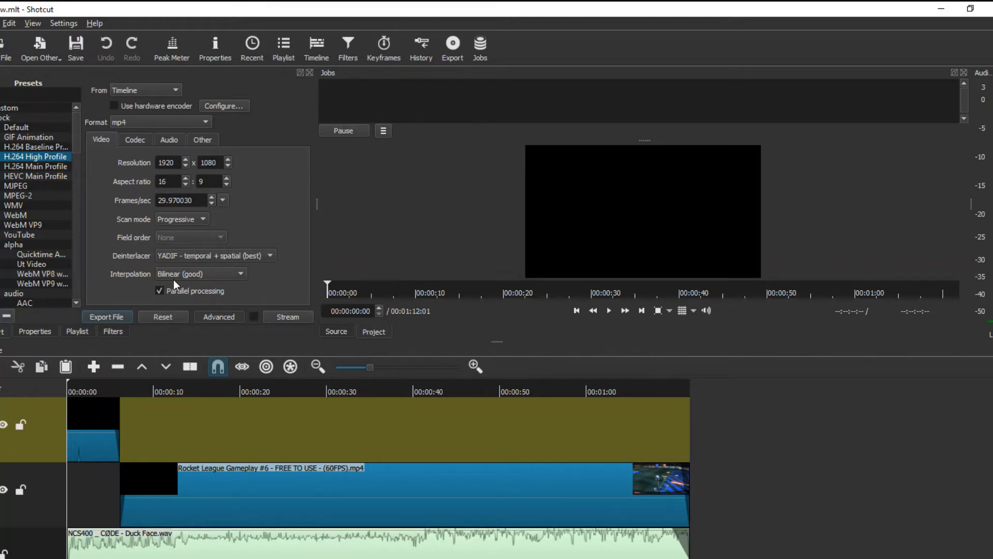
- Keep libx264 with quality-based VBR in the Codec settings at 85% quality (crf 8)
left_click(135, 139)
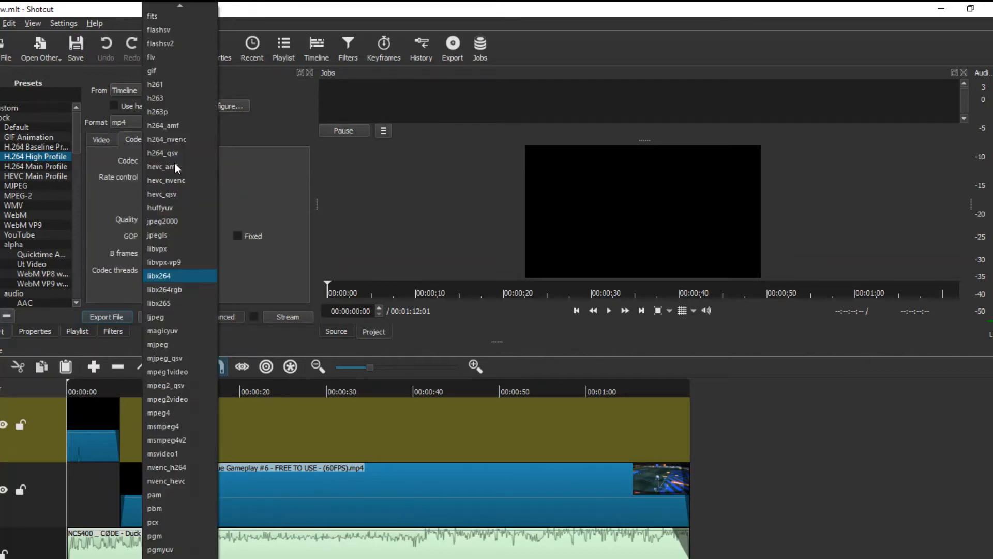
left_click(159, 275)
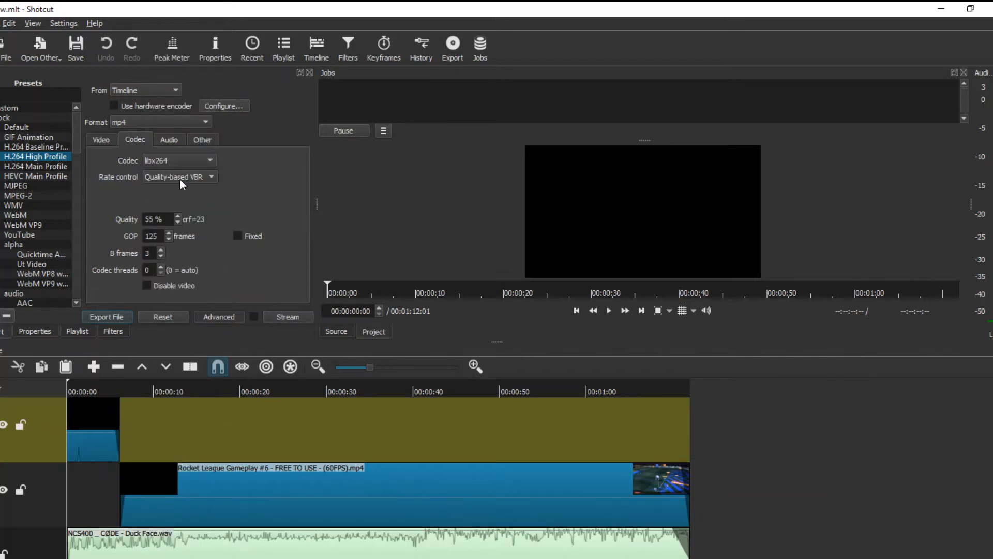
left_click(179, 175)
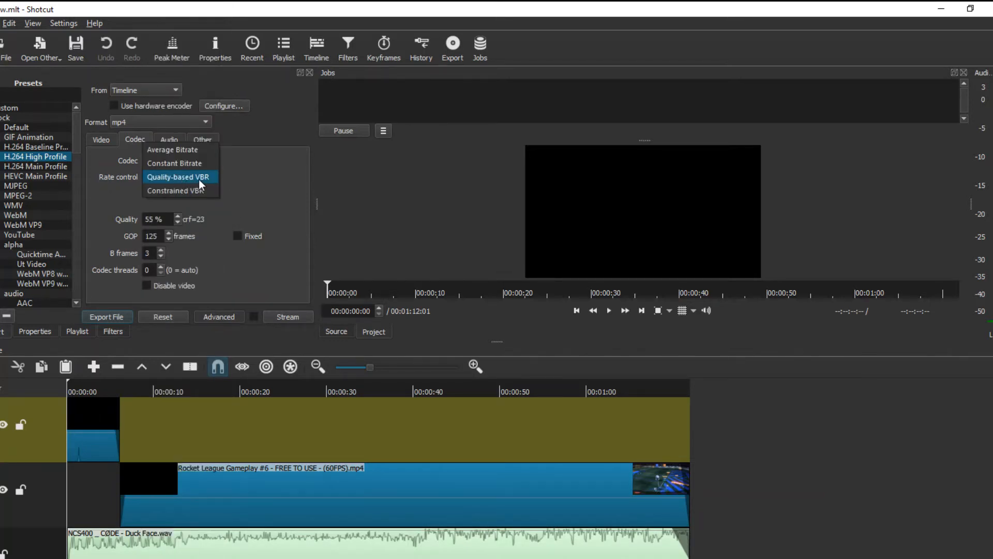
left_click(178, 176)
type("85")
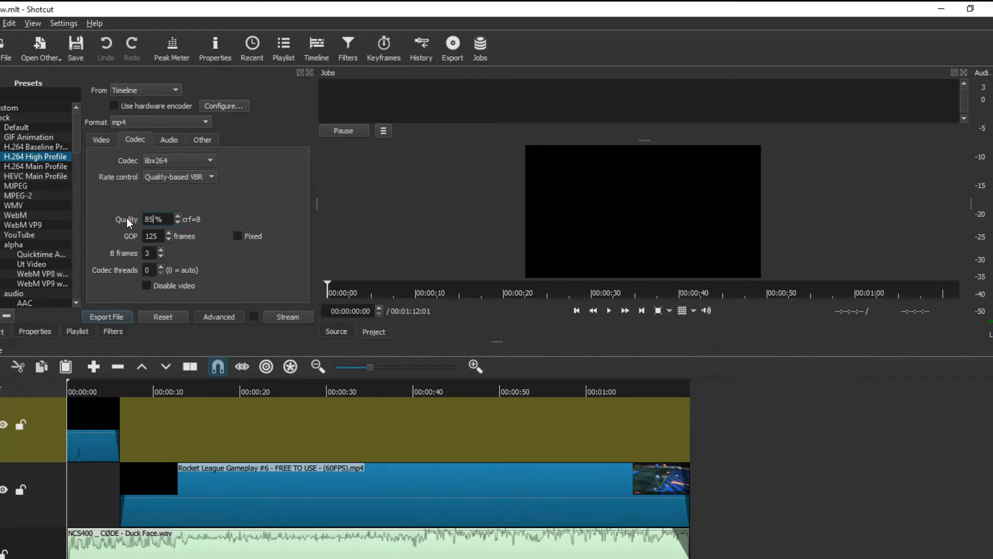
mouse_move(241, 219)
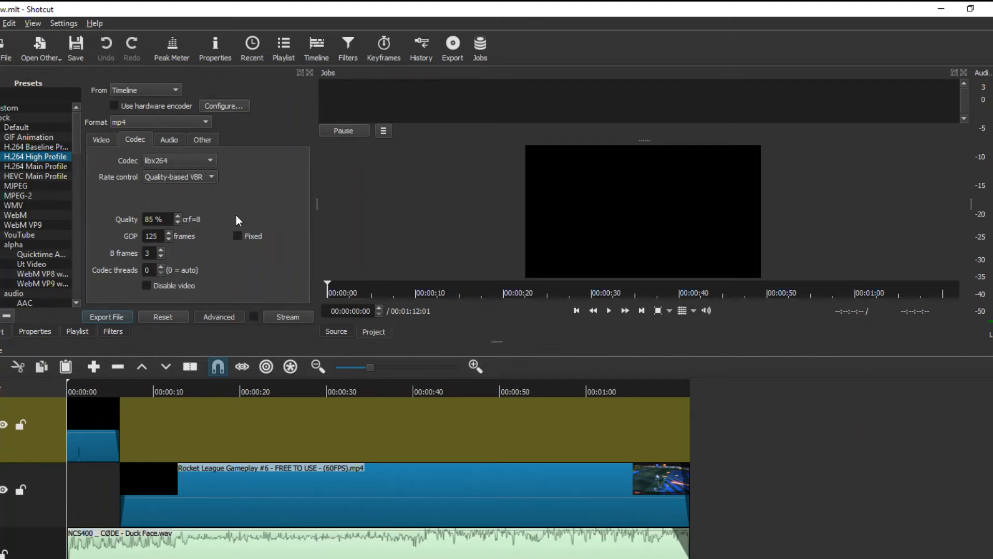
- Confirm AAC 256k stereo audio export settings and return to the Video settings
left_click(169, 139)
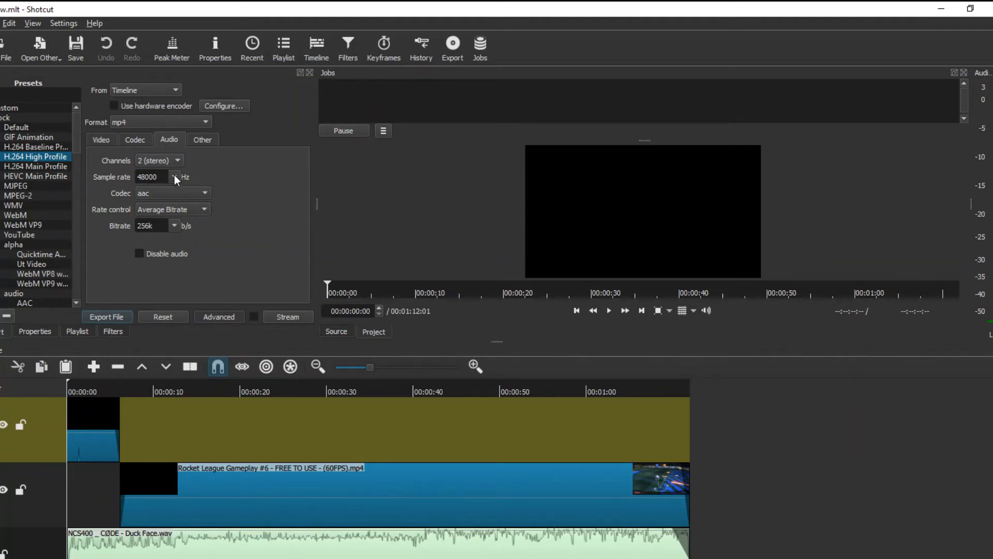
mouse_move(120, 199)
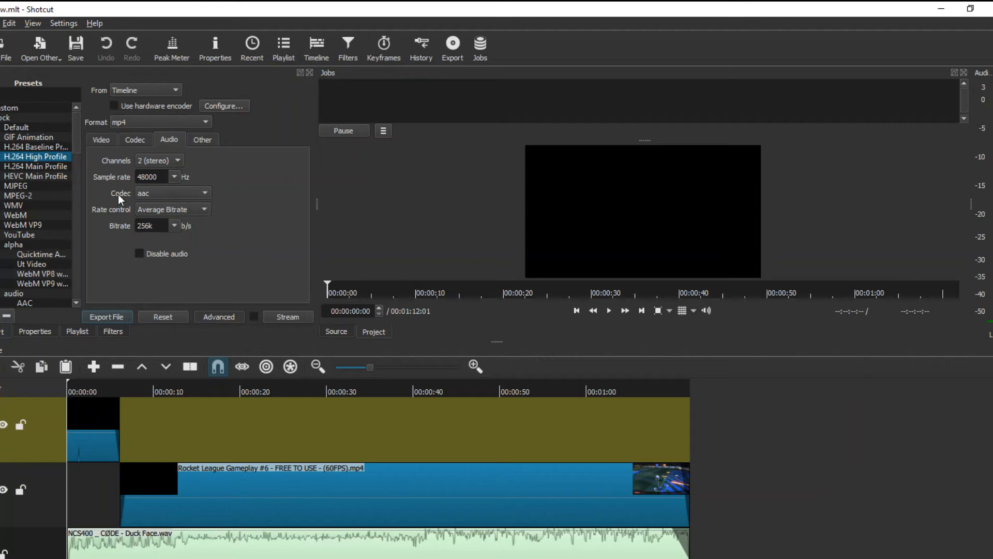
mouse_move(150, 217)
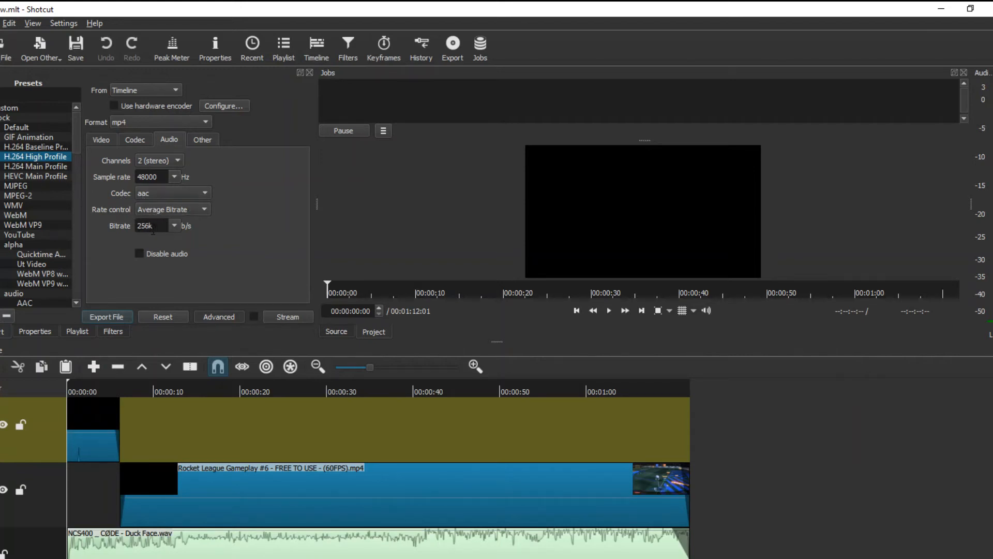
mouse_move(134, 236)
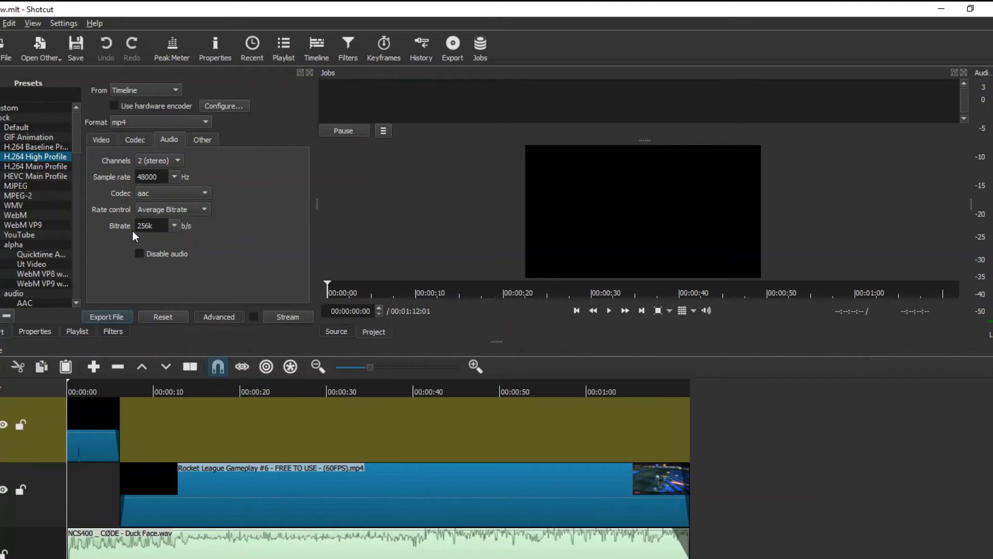
mouse_move(221, 247)
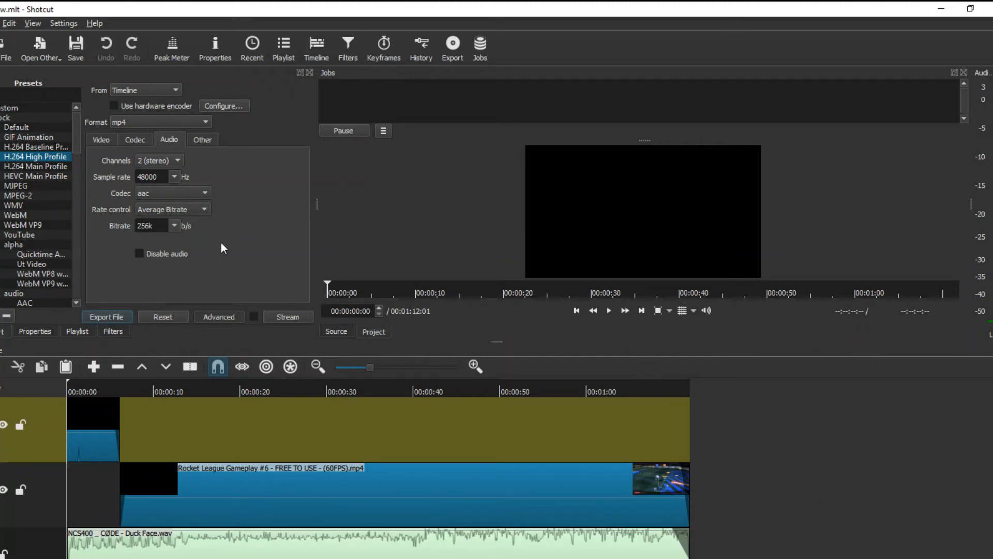
left_click(101, 140)
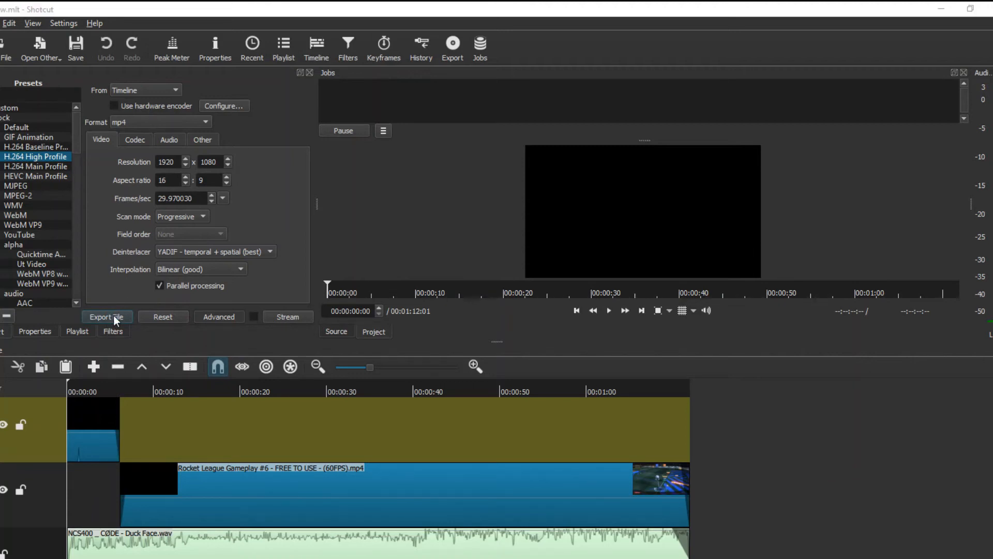
- Export the timeline as 'Test video.mp4' into the Youtube Creator folder, queuing the job at 0%
left_click(107, 317)
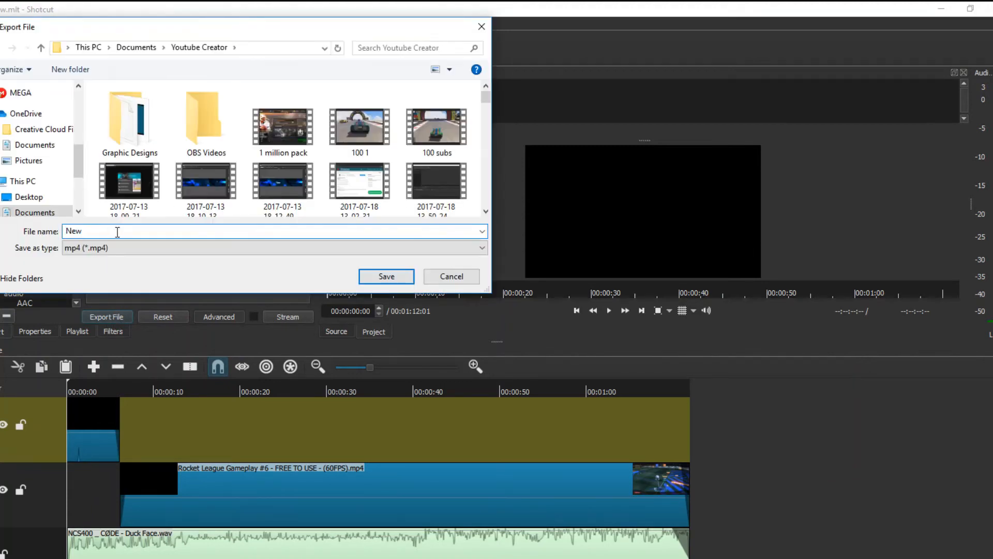
type("Test")
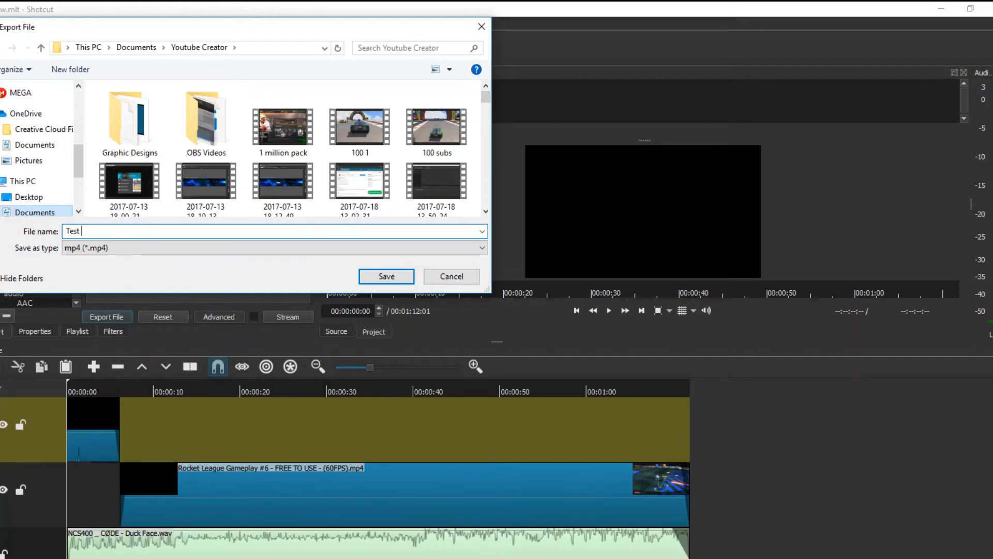
left_click(386, 276)
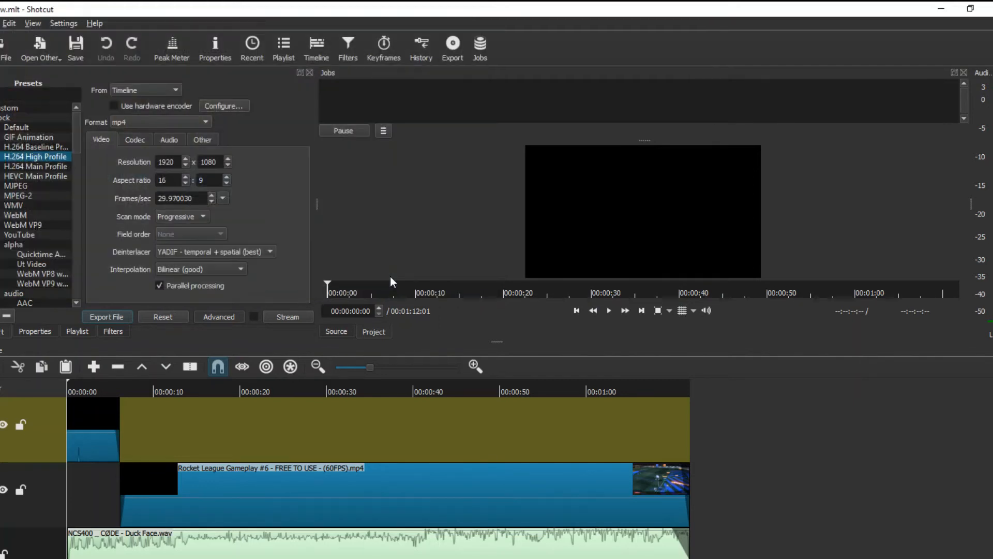
left_click(107, 316)
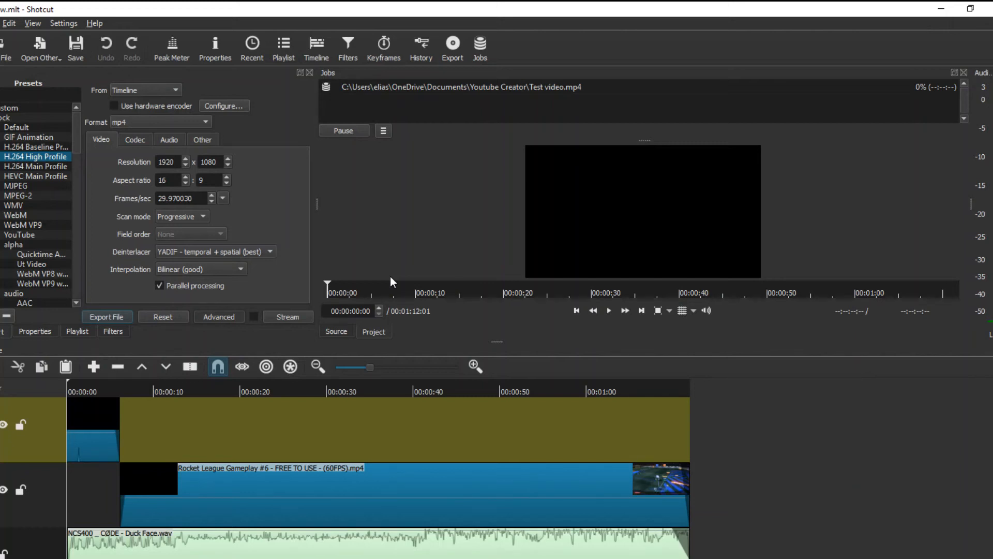
mouse_move(425, 271)
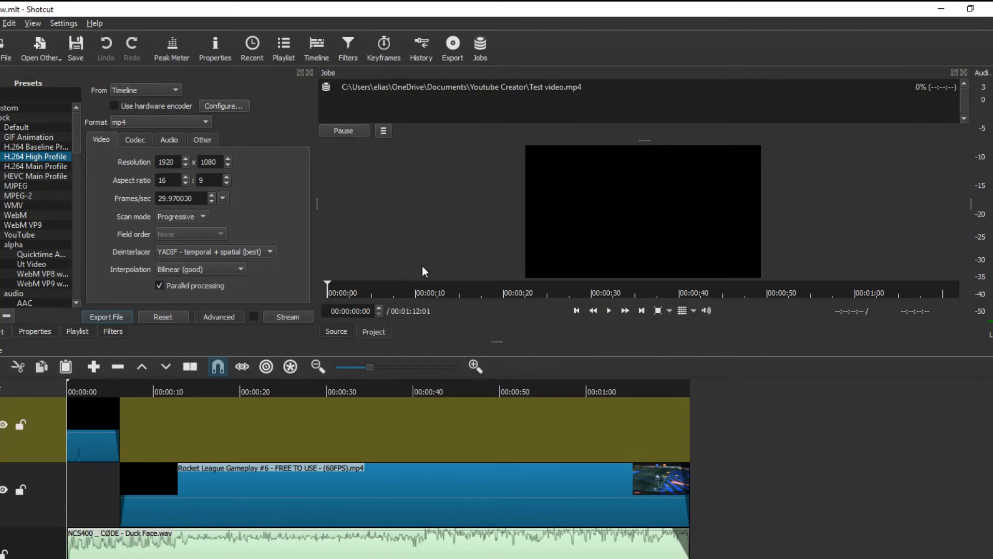
mouse_move(594, 176)
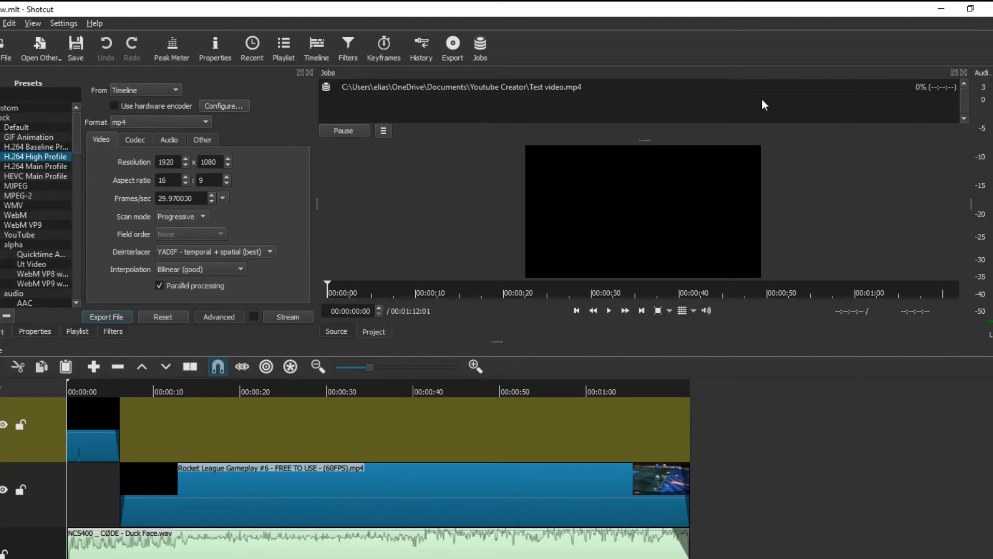
mouse_move(925, 102)
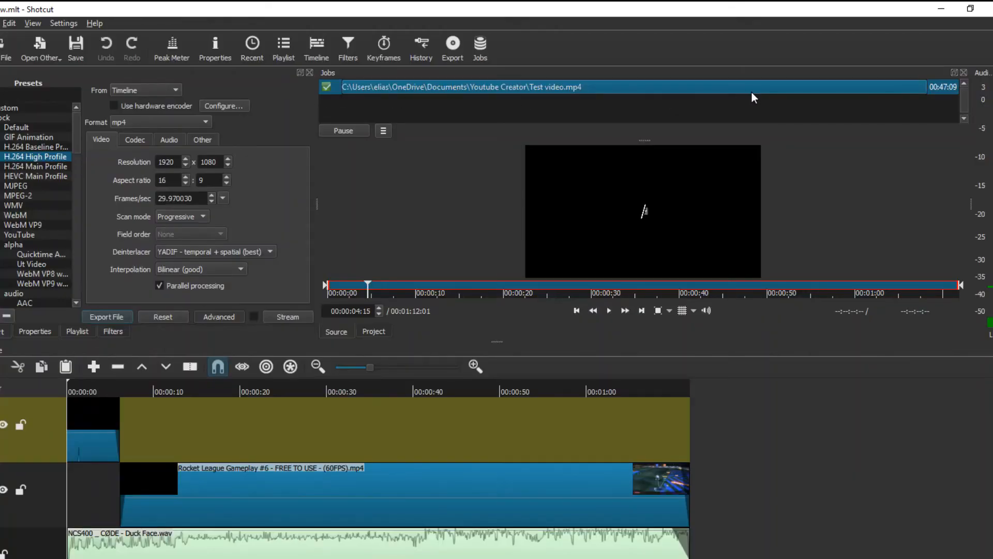
mouse_move(335, 88)
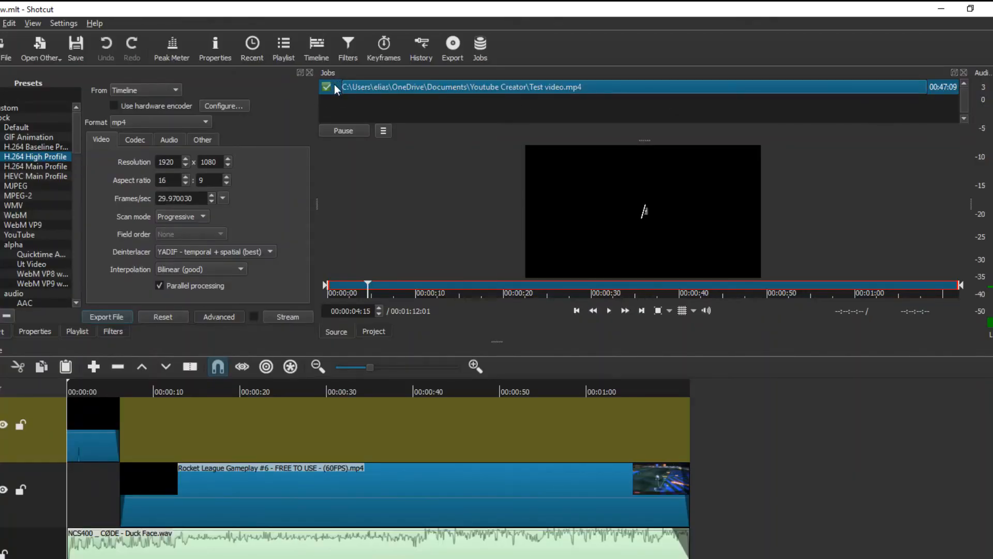
mouse_move(564, 102)
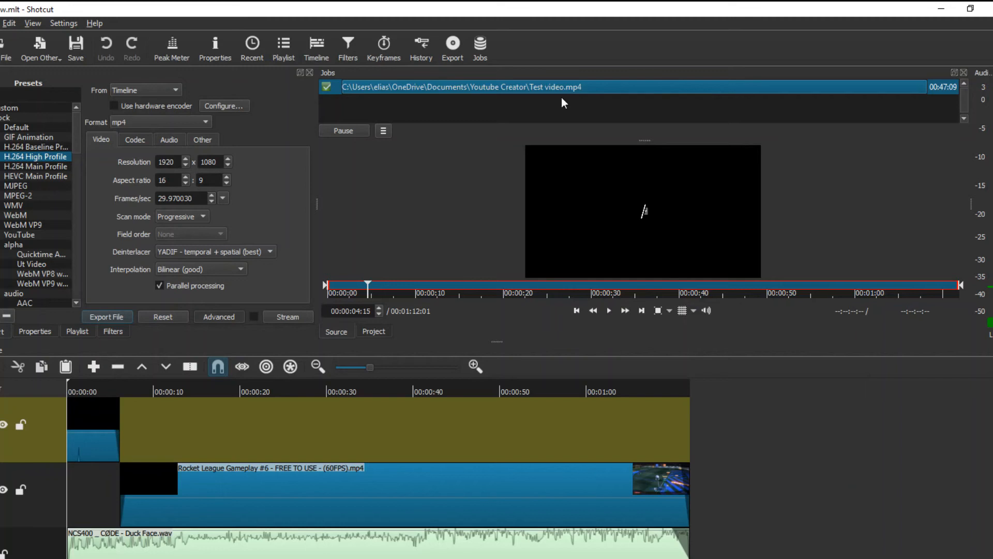
mouse_move(669, 83)
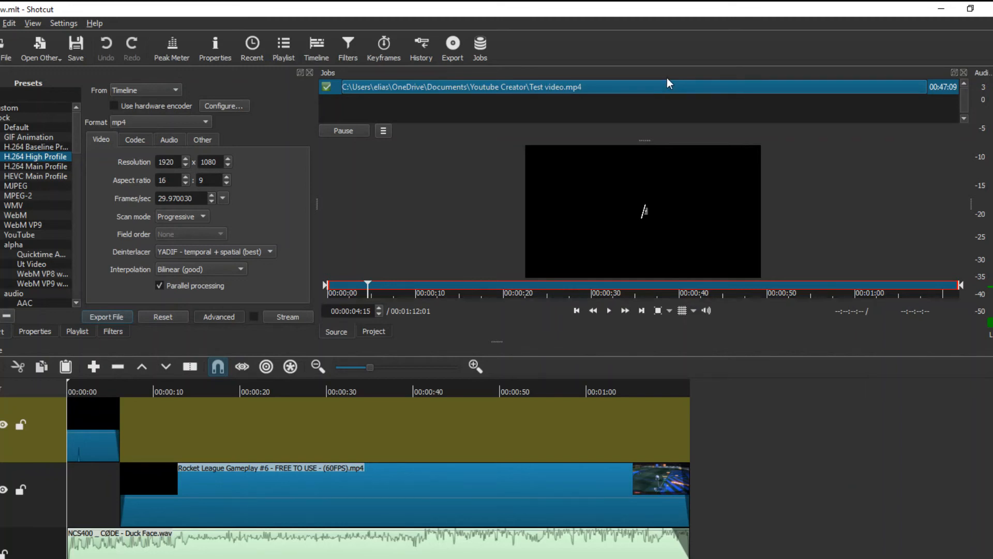